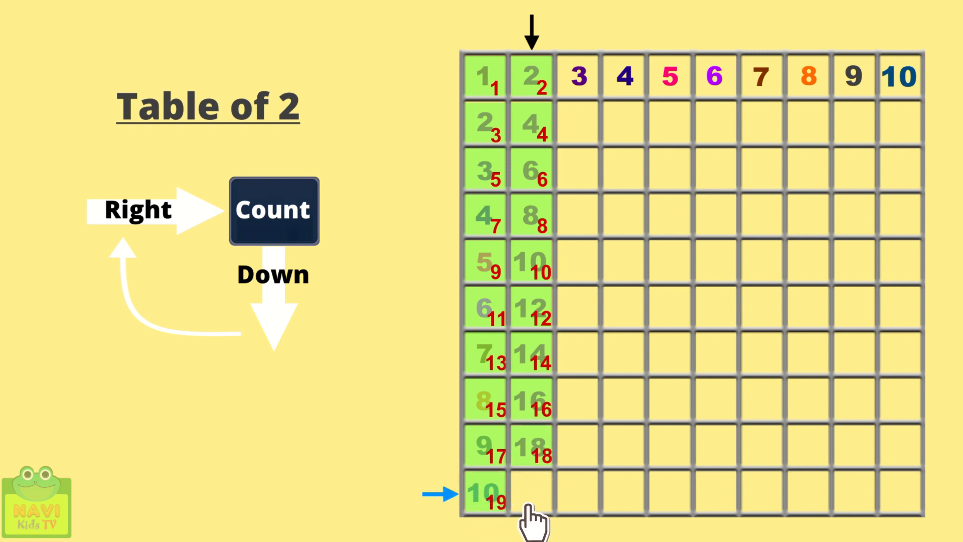
Step: Fill the bottom cell of column 2 green to complete the table of 2
left_click(533, 497)
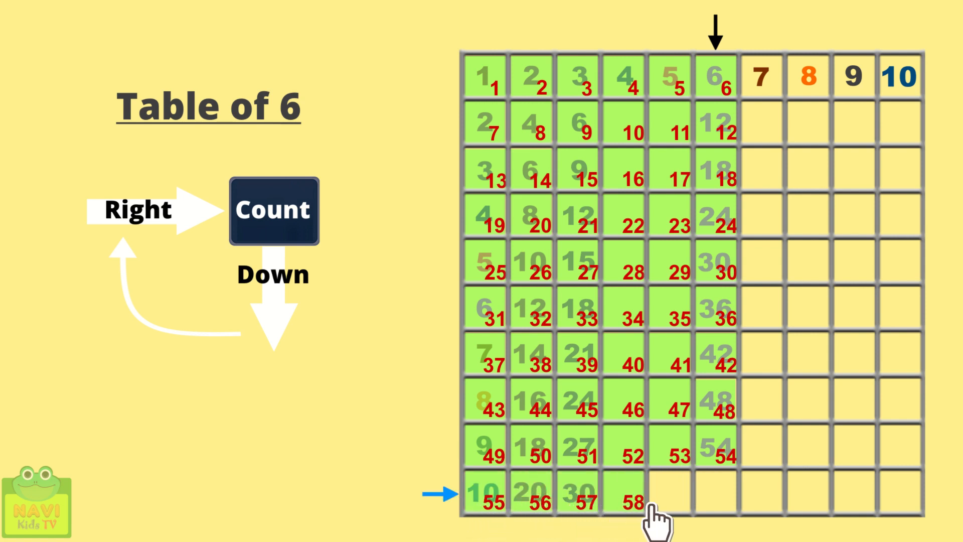
Step: Fill the last cells of column 6 so the count reaches 60
left_click(723, 500)
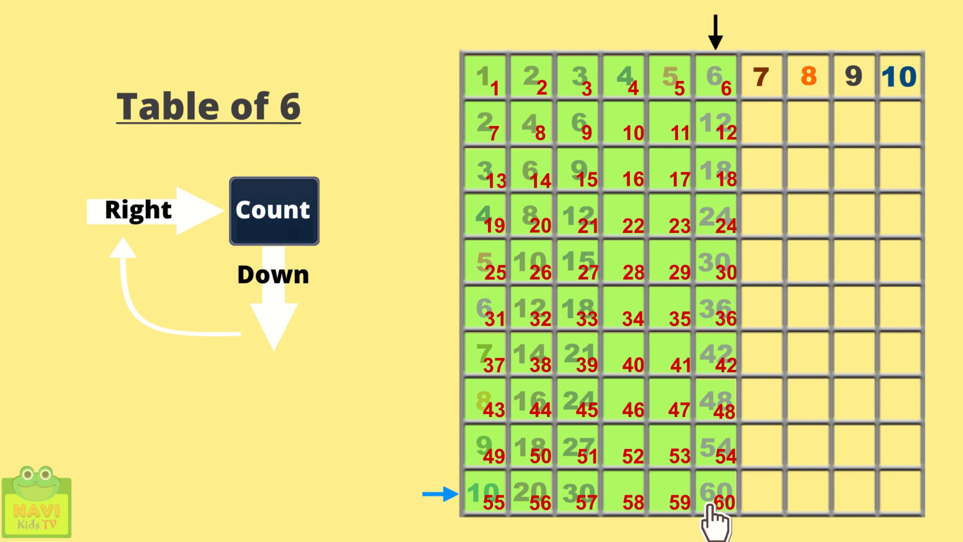